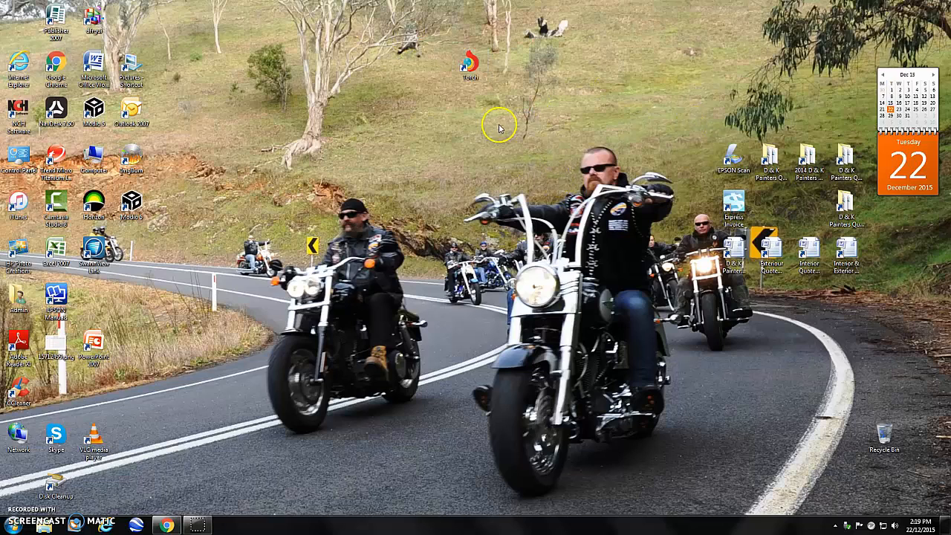
mouse_move(392, 184)
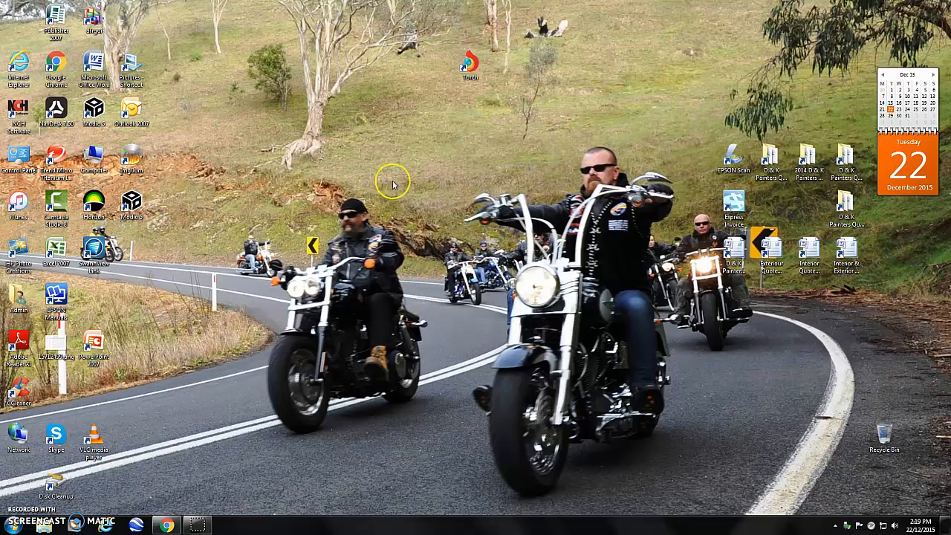
mouse_move(466, 95)
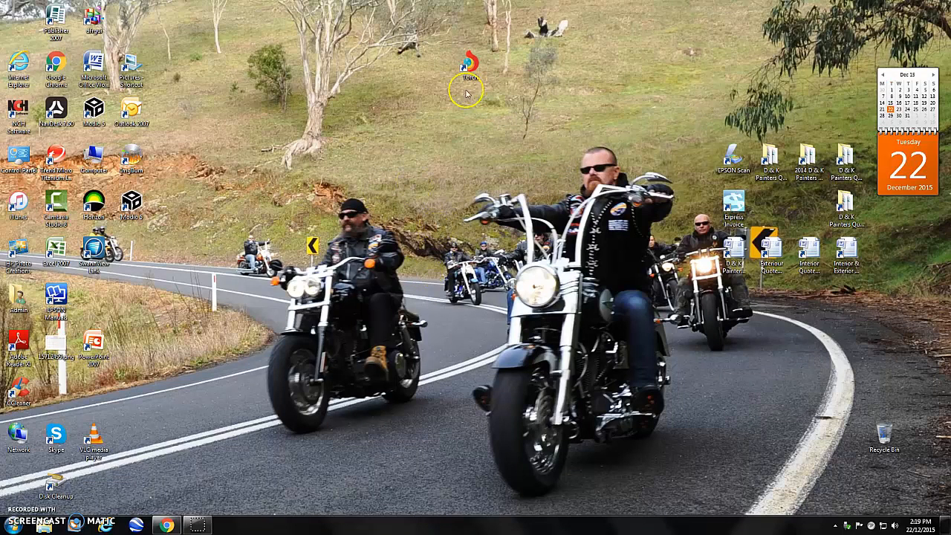
mouse_move(471, 61)
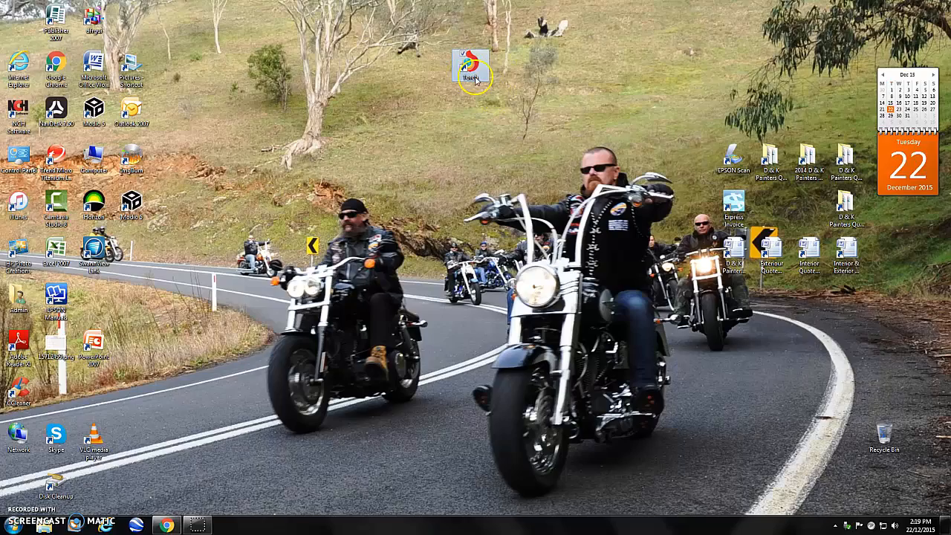
Launch Google Chrome from its desktop shortcut, landing on the Google Australia page
double_click(470, 67)
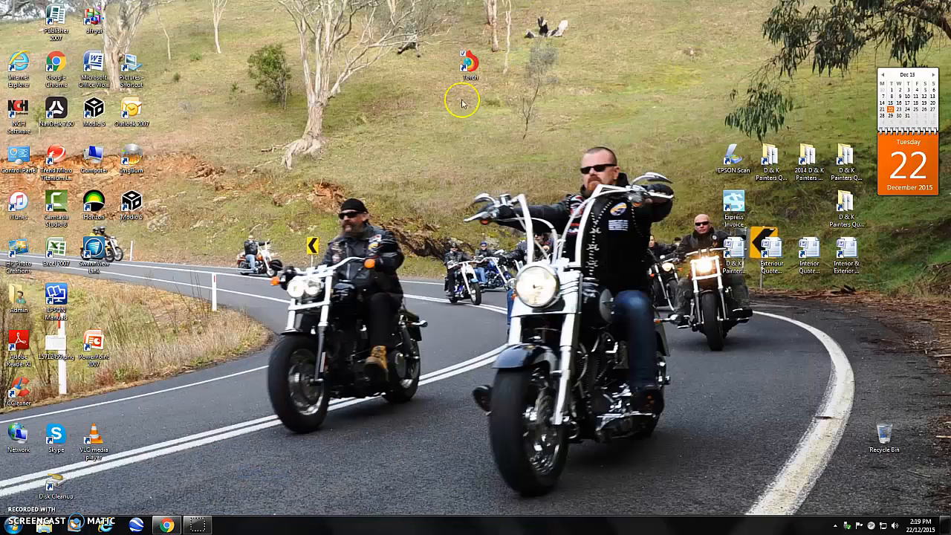
right_click(466, 60)
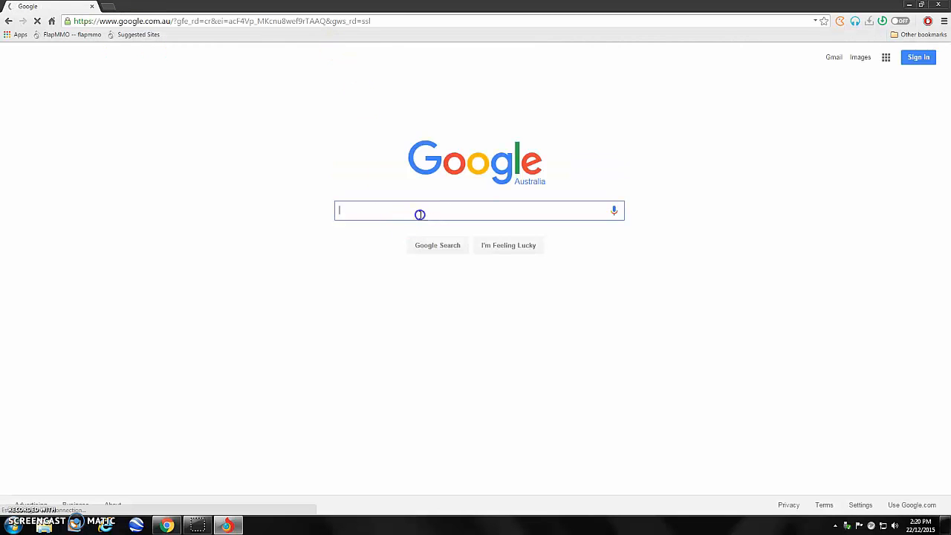
Search Google for 'Putlocker' to list its site in the results
type("Putlocker")
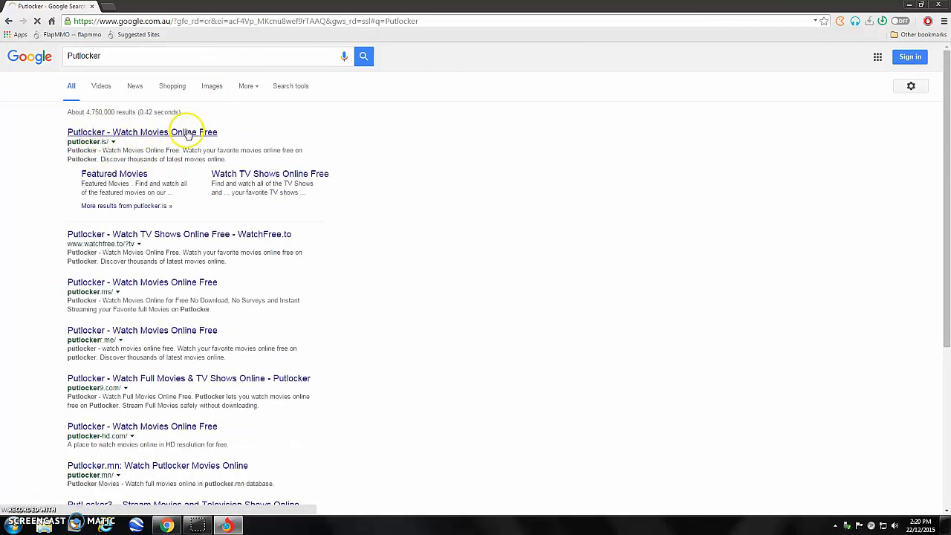
Go to putlocker.is, filter to 2015 movies, and reach the Furious 7 page
left_click(117, 131)
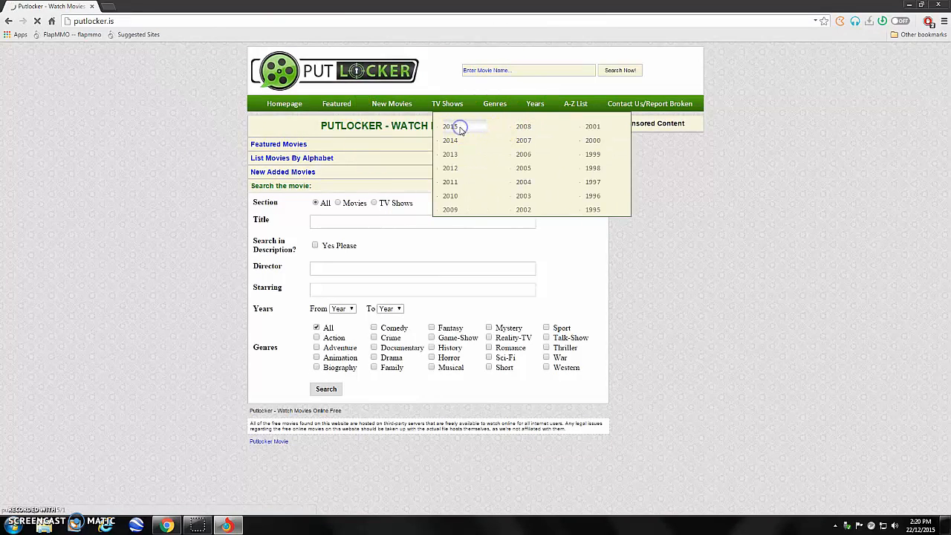
left_click(448, 125)
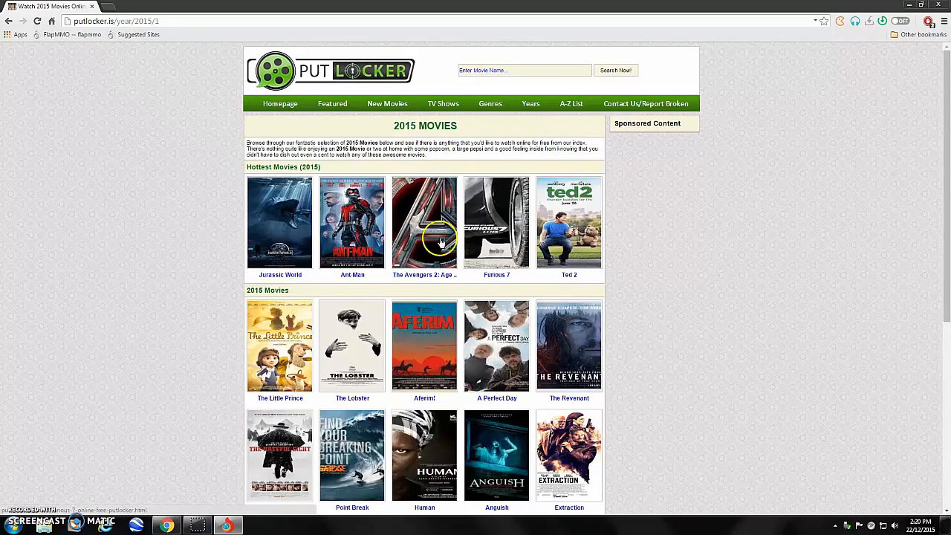
mouse_move(425, 370)
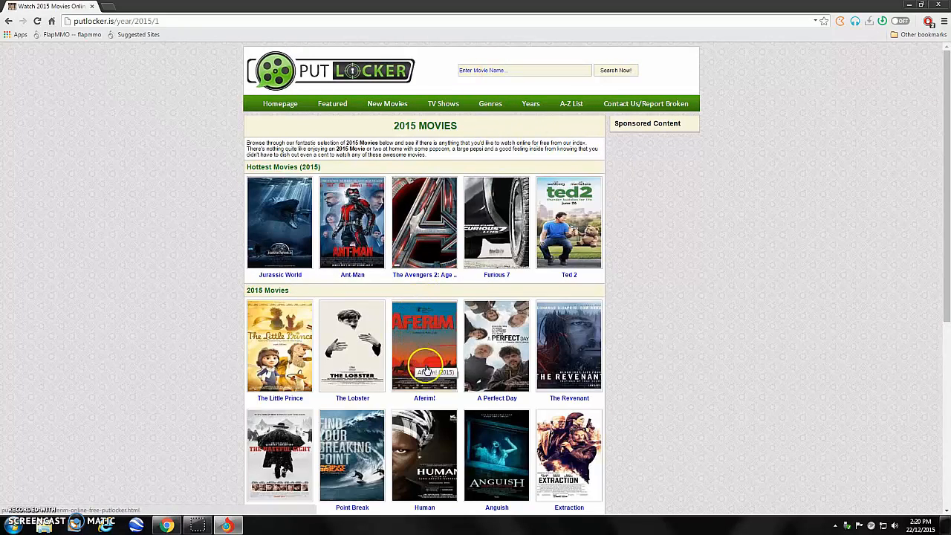
mouse_move(467, 205)
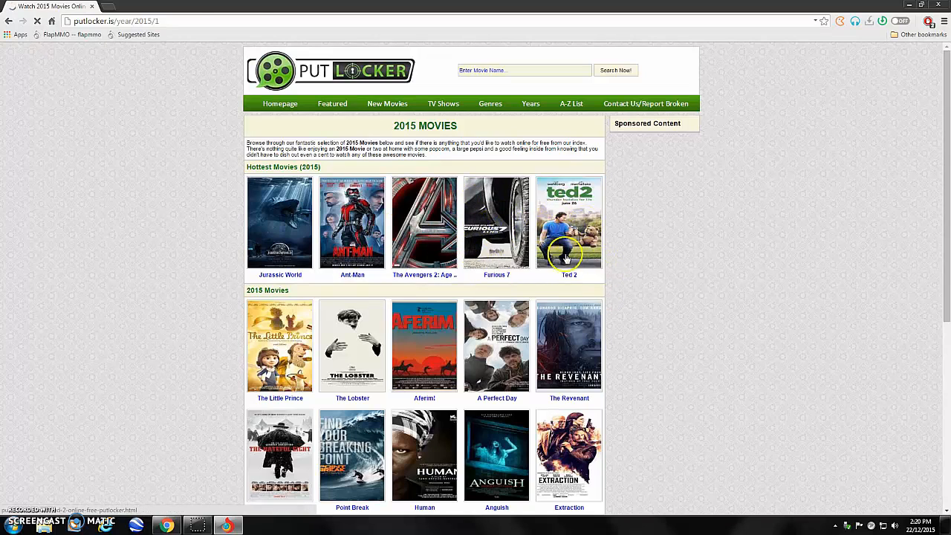
left_click(497, 223)
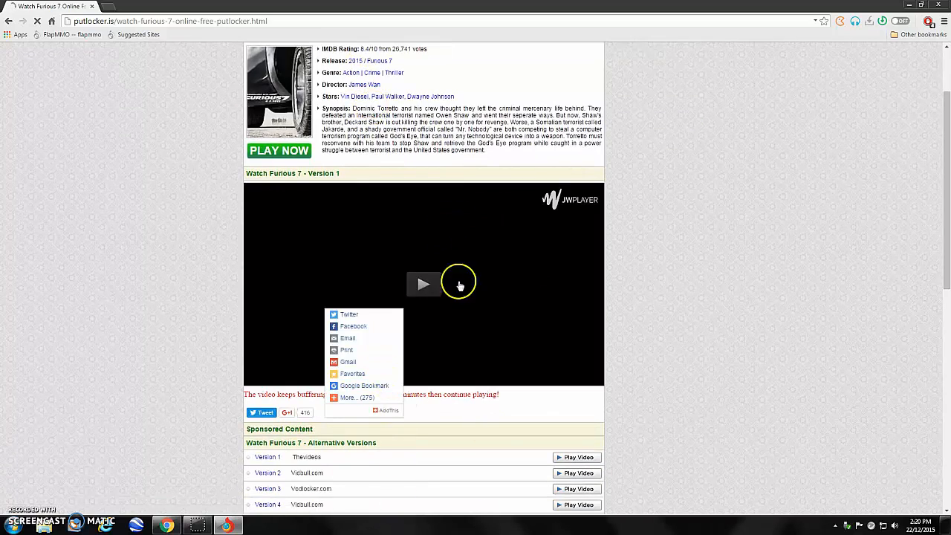
Start the Furious 7 player so its .mp4 begins downloading in Chrome
left_click(424, 284)
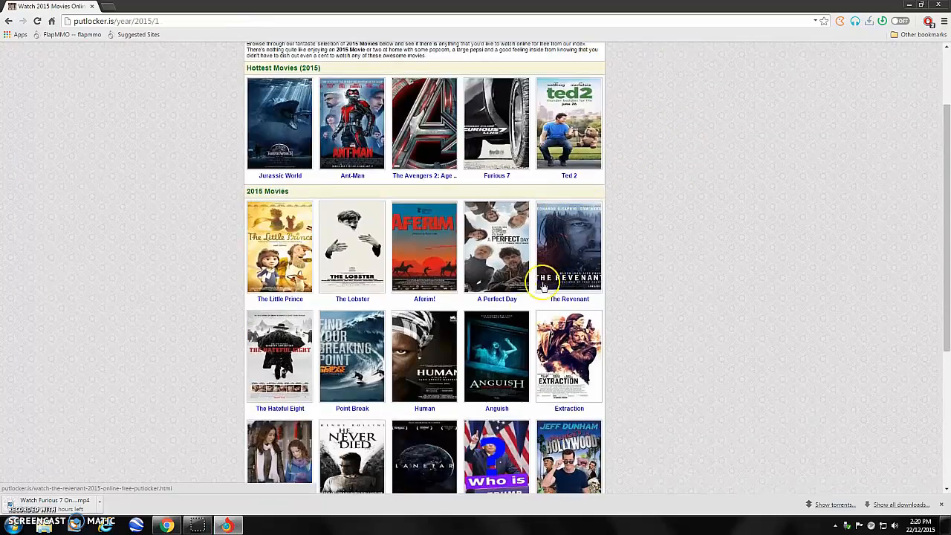
Search Putlocker for 'Harry Poter' and reach the Harry Potter and the Sorcerer's Stone page
scroll("up", 3)
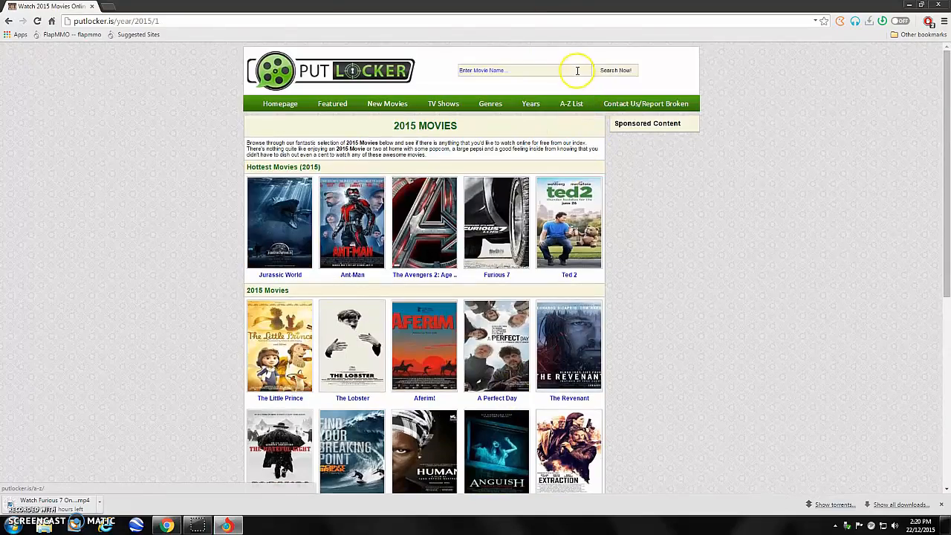
type("Harr")
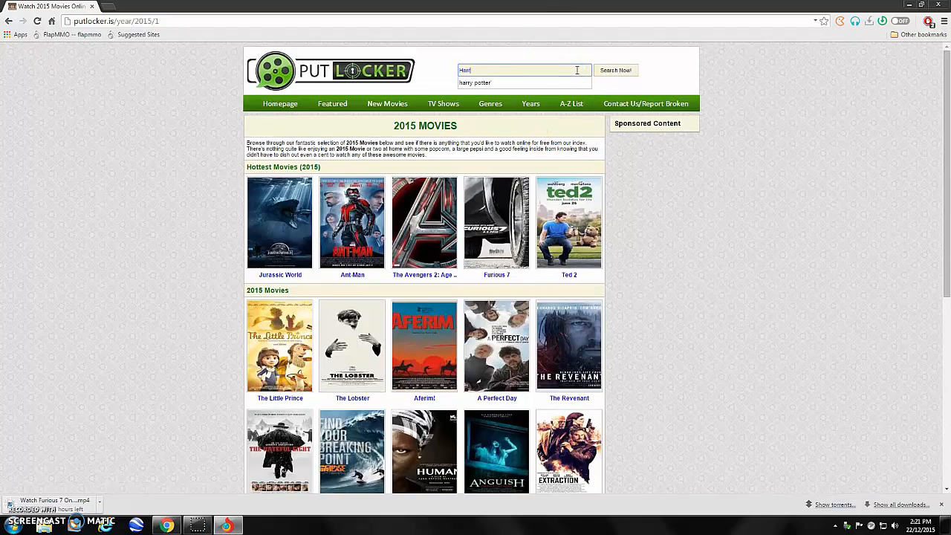
type("Harry Poter")
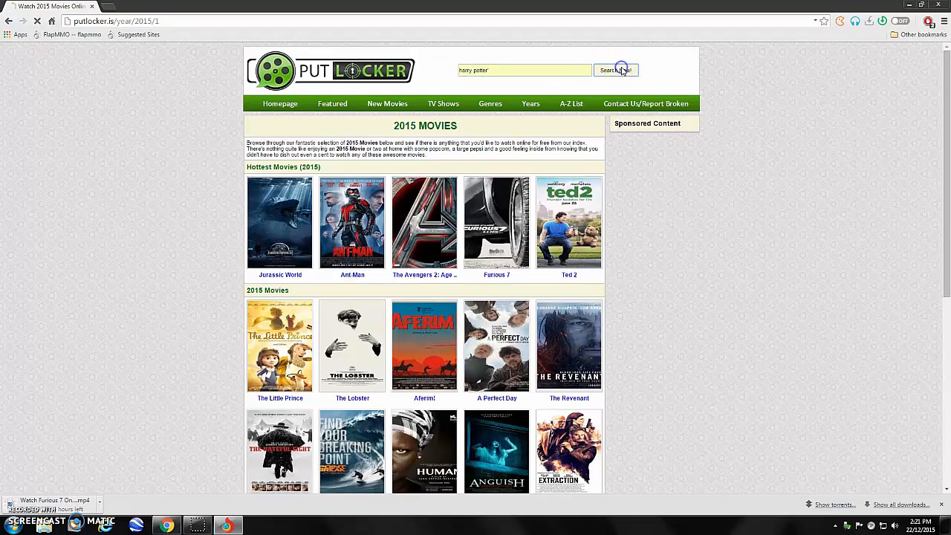
left_click(616, 70)
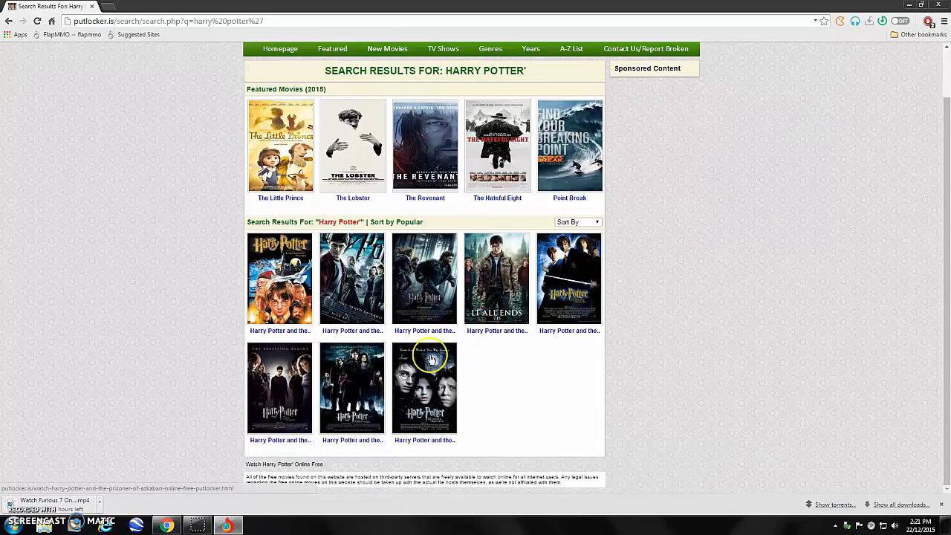
left_click(280, 278)
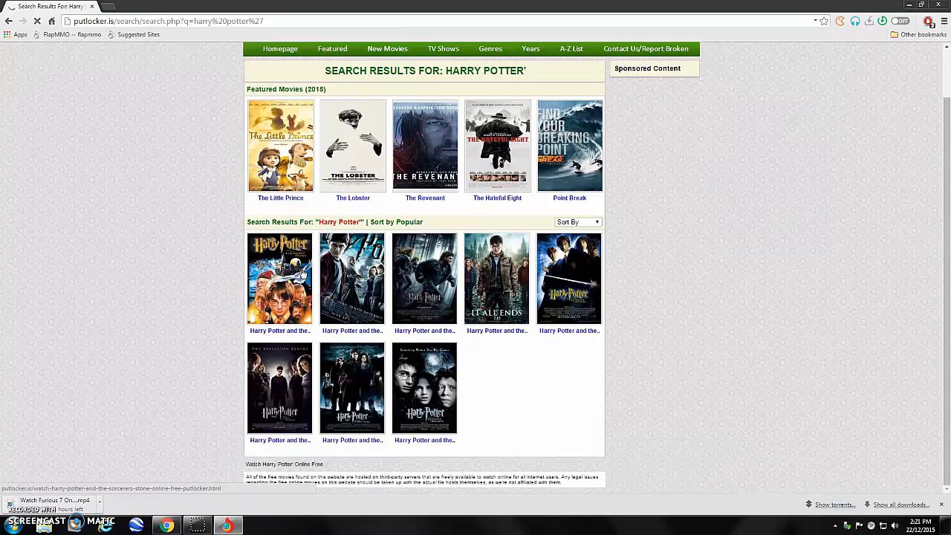
left_click(279, 280)
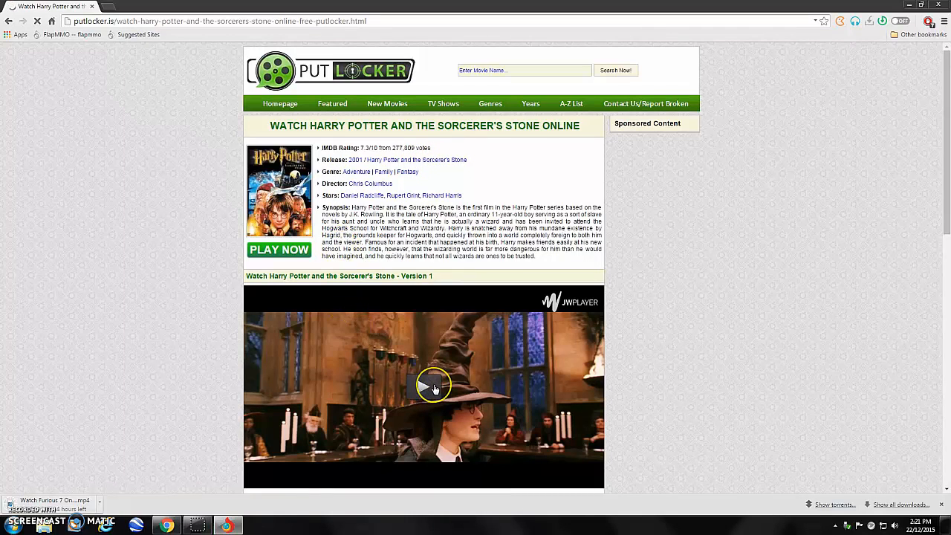
Start the Sorcerer's Stone .mp4 download and bring up Windows Explorer from its download options
left_click(434, 387)
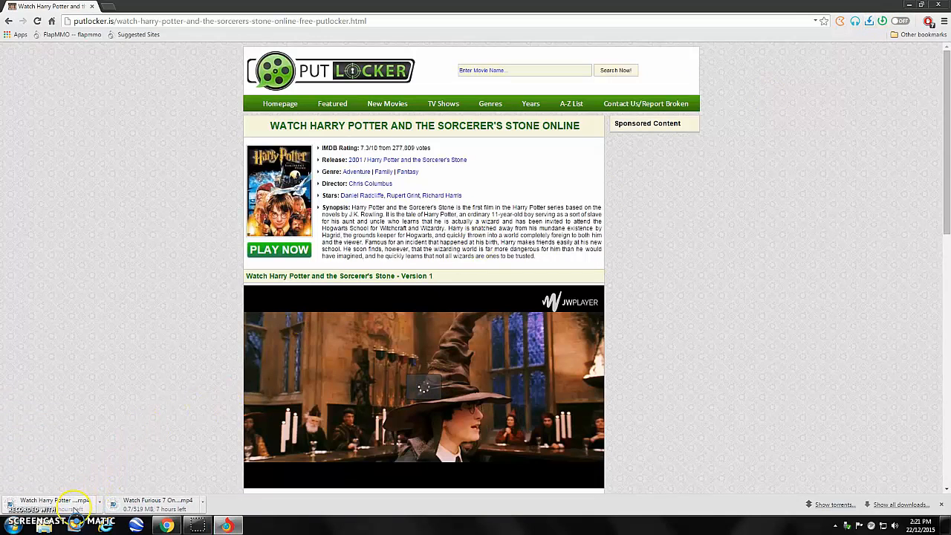
left_click(203, 505)
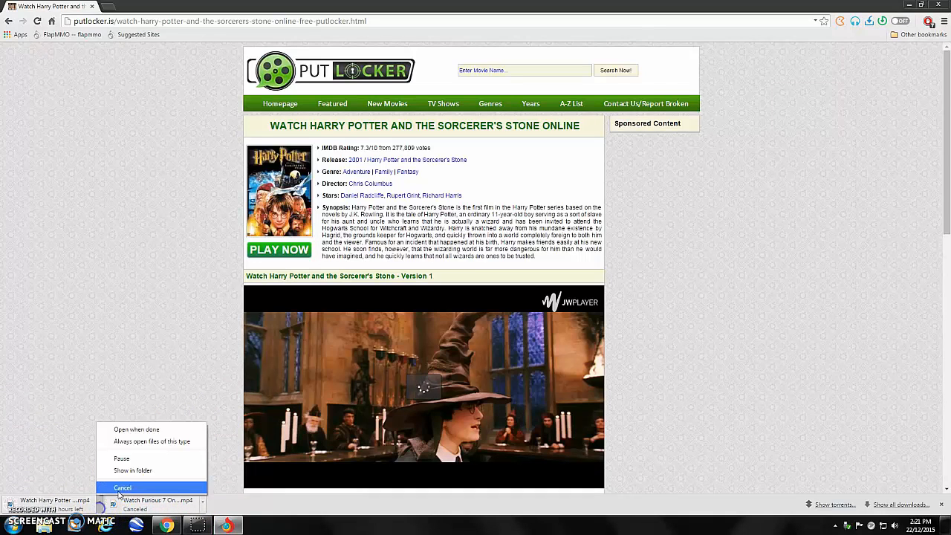
left_click(133, 470)
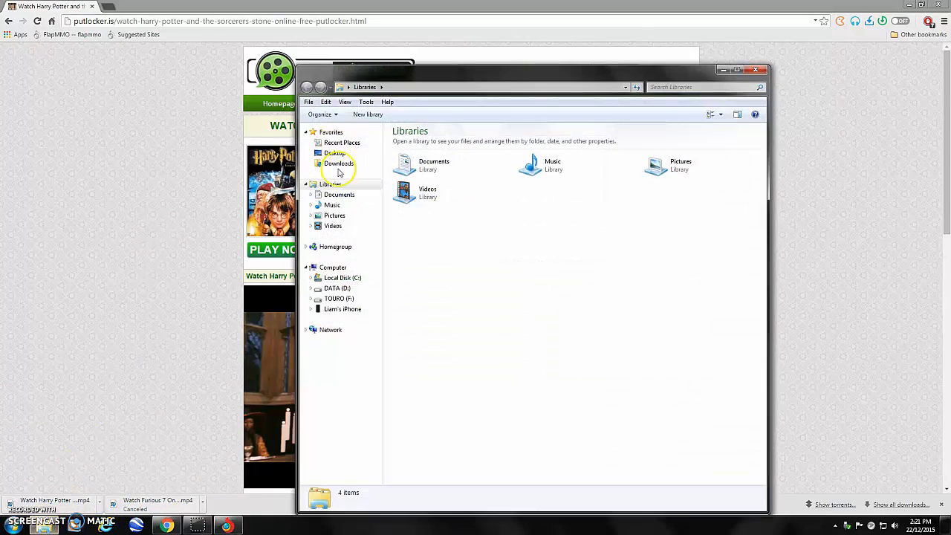
Browse the Downloads folder files, including Freedom! Intro.mp4, then close Explorer
left_click(339, 163)
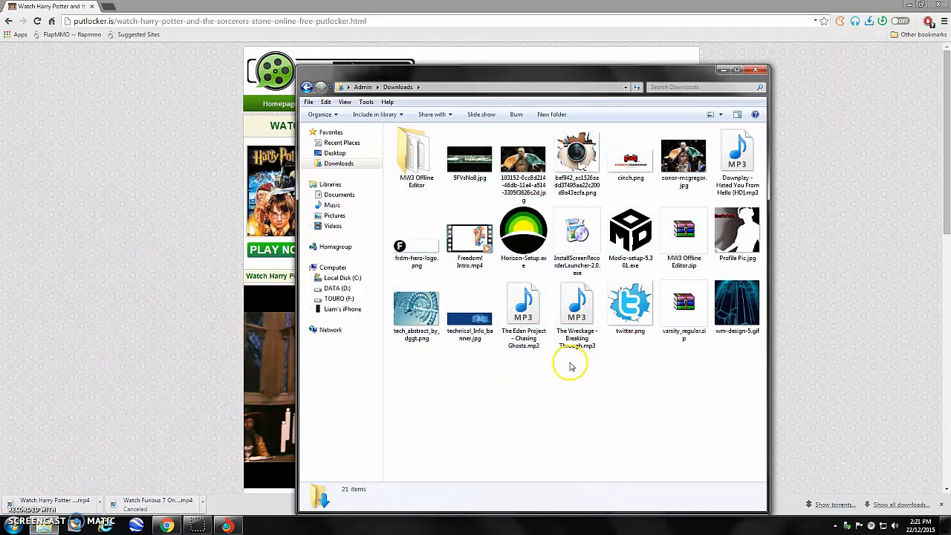
left_click(523, 161)
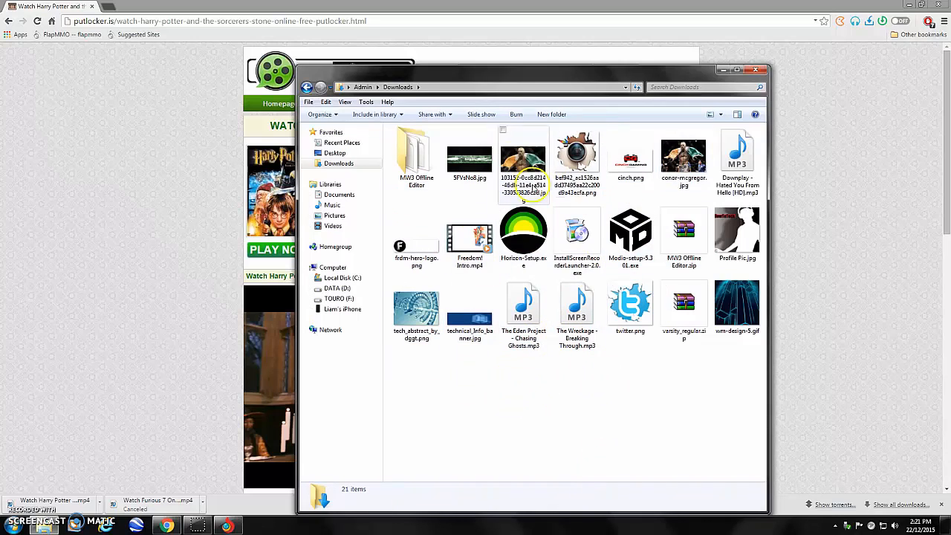
left_click(470, 238)
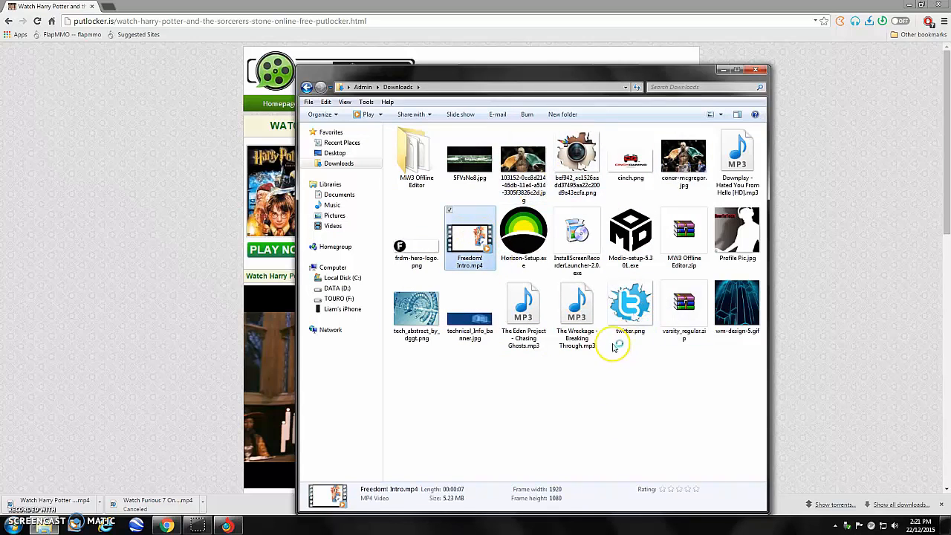
double_click(470, 238)
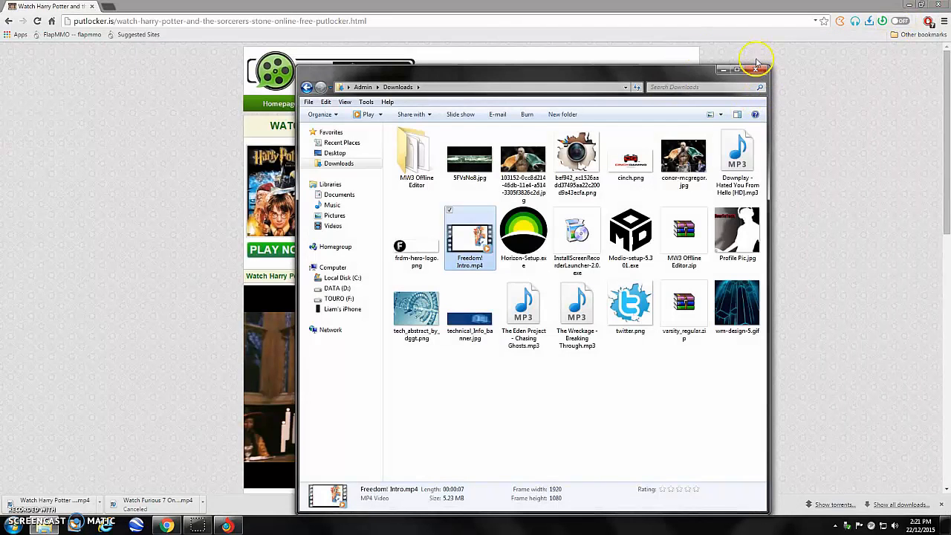
left_click(755, 60)
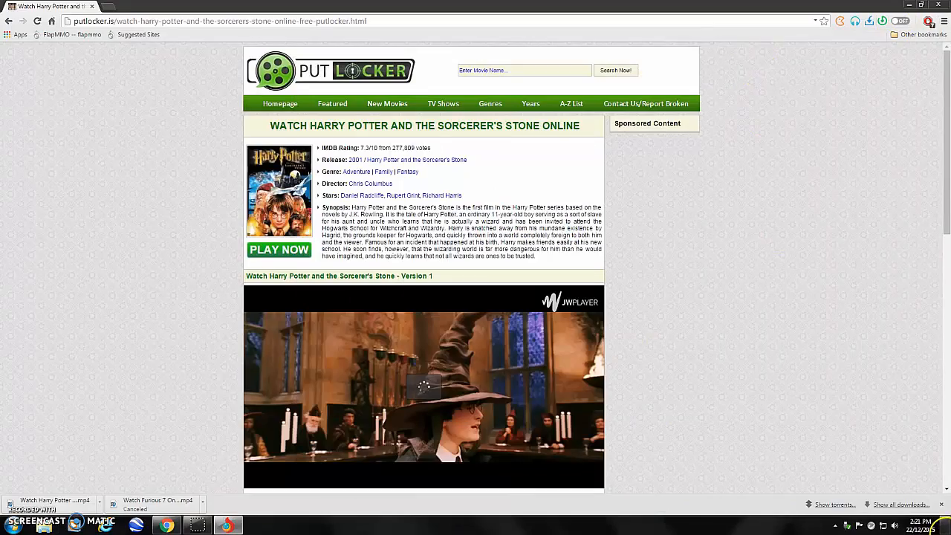